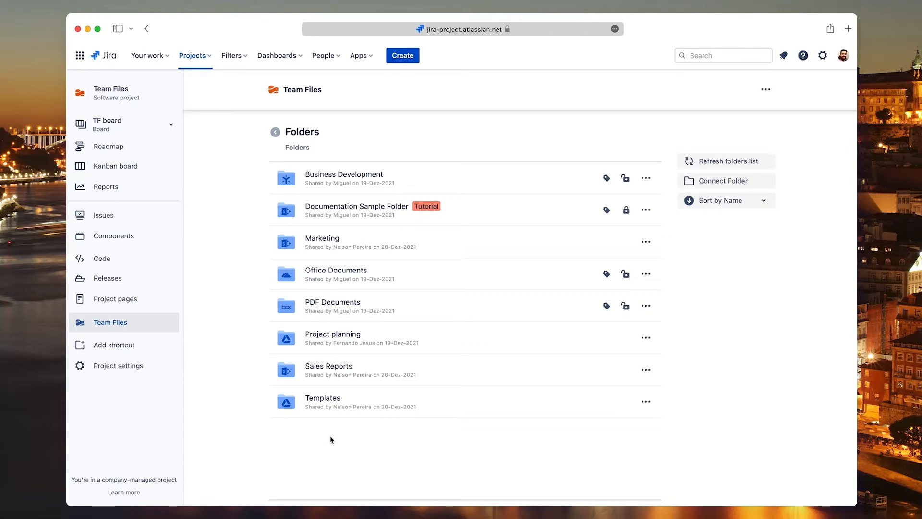
mouse_move(151, 166)
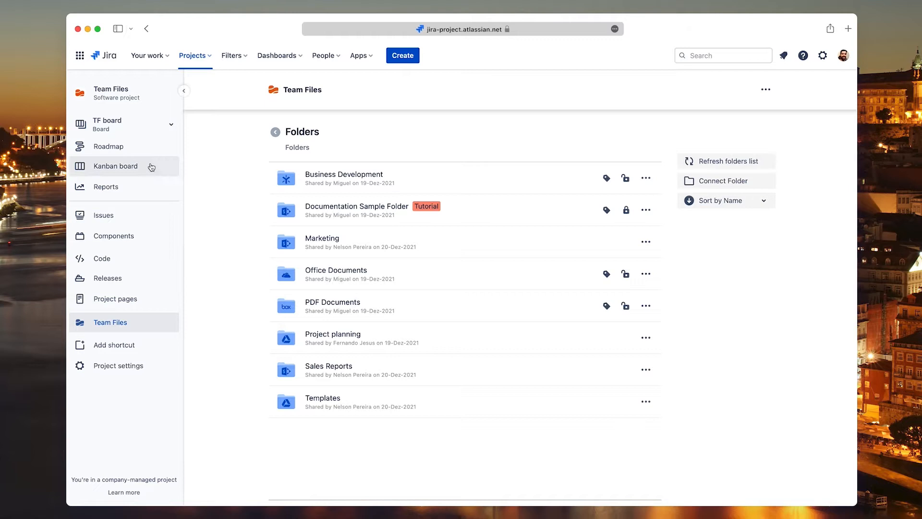
- Go to the Team Files project's Kanban board from the left sidebar
click(115, 166)
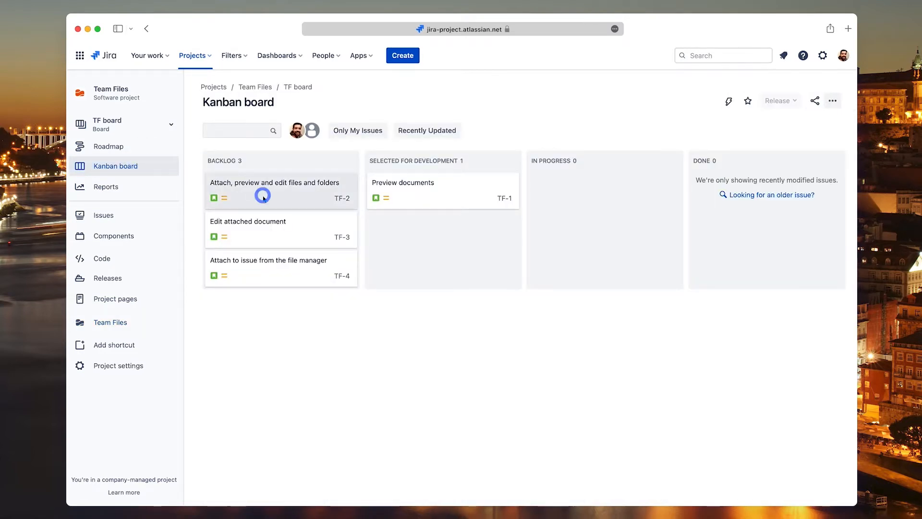
- From issue TF-2, add a Team Files section and start attaching files and folders
click(273, 182)
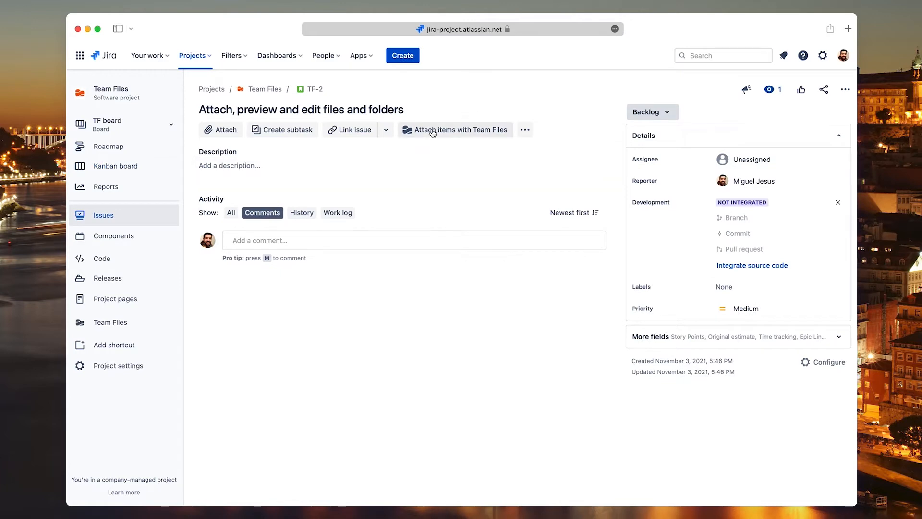
click(460, 130)
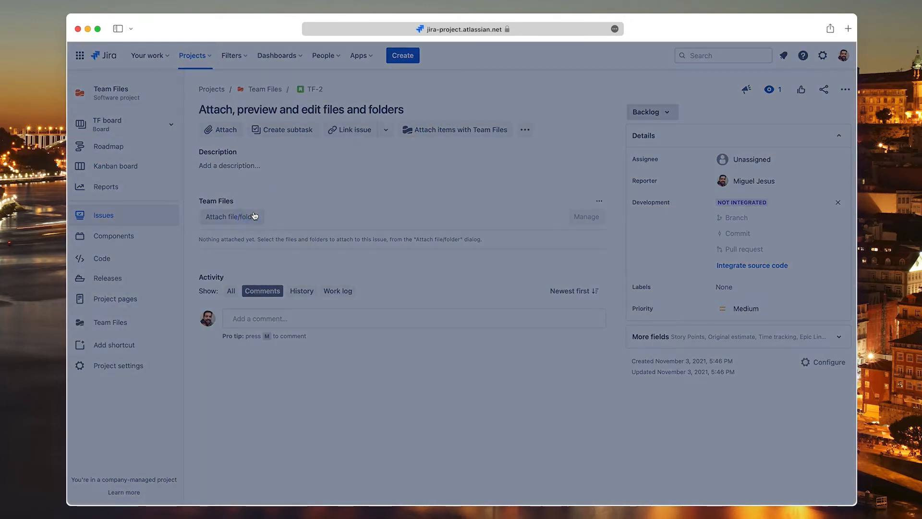
click(230, 216)
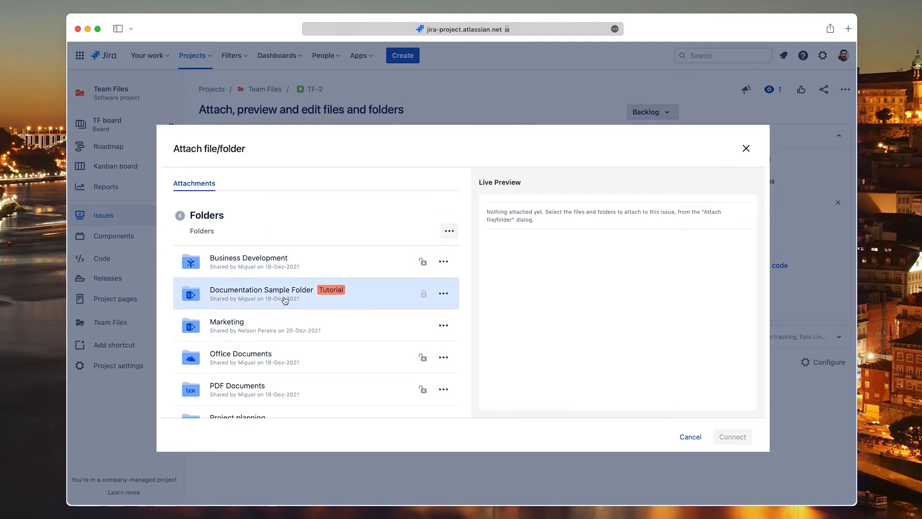
- Connect Geometric presentation.pptx, the PDF documents folder and other Documentation Sample Folder items to TF-2
click(260, 294)
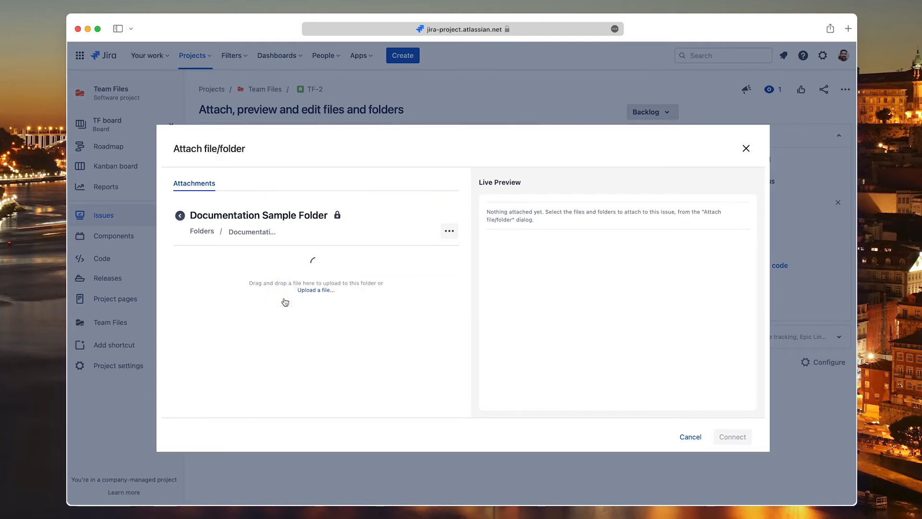
click(185, 326)
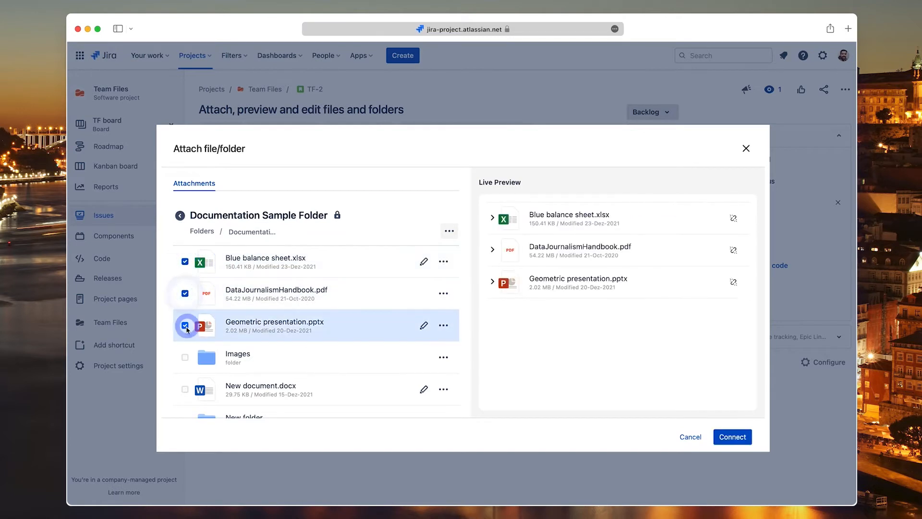
scroll(down, 3)
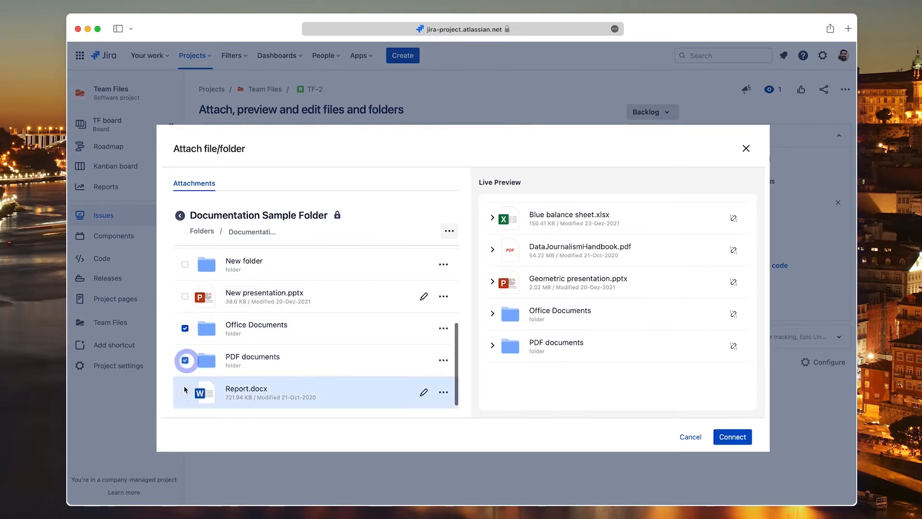
click(185, 392)
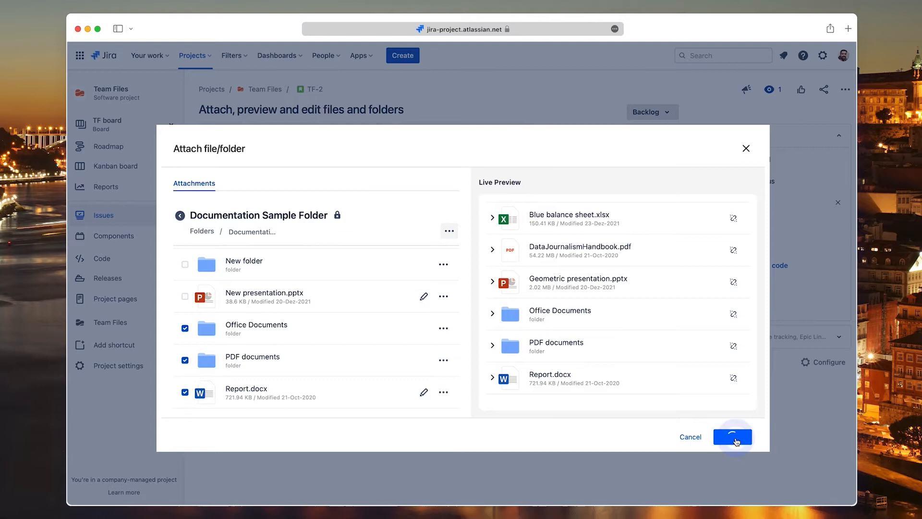
click(732, 436)
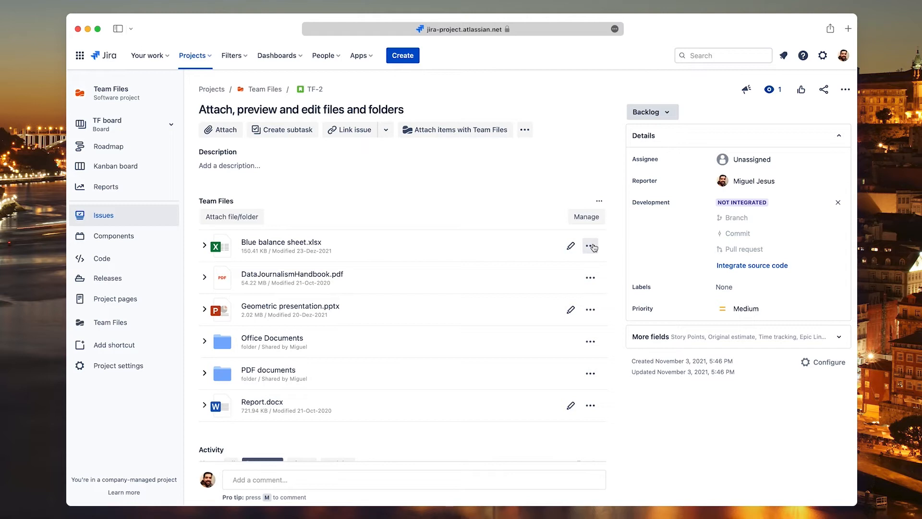
mouse_move(570, 246)
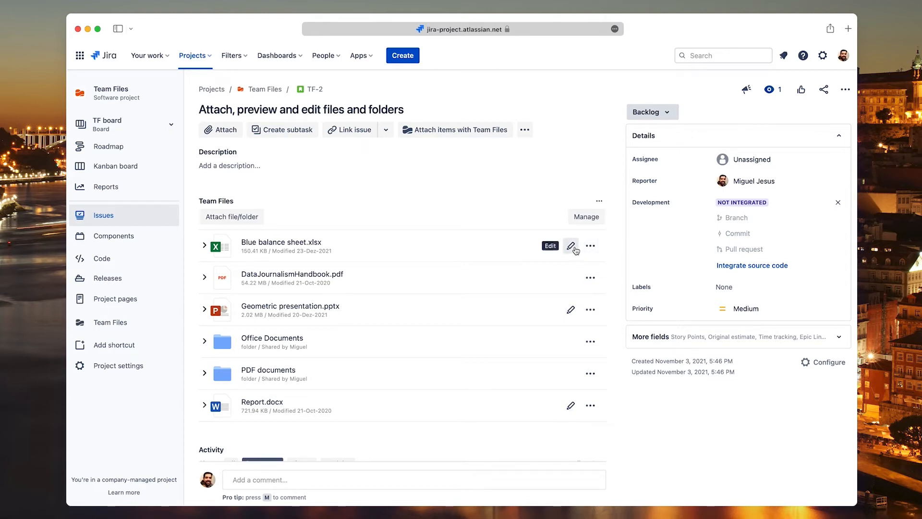
mouse_move(205, 251)
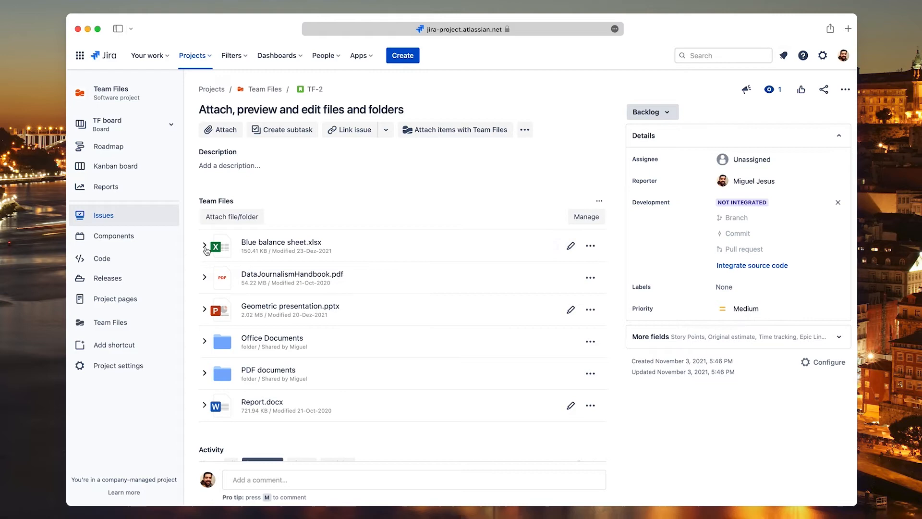
- Expand Blue balance sheet.xlsx into an inline spreadsheet preview showing the Balance Summary
click(205, 246)
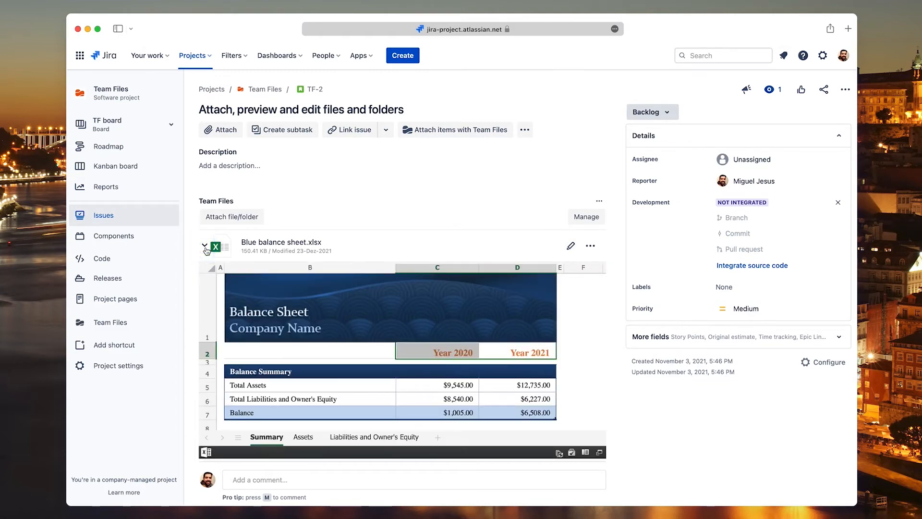
mouse_move(280, 249)
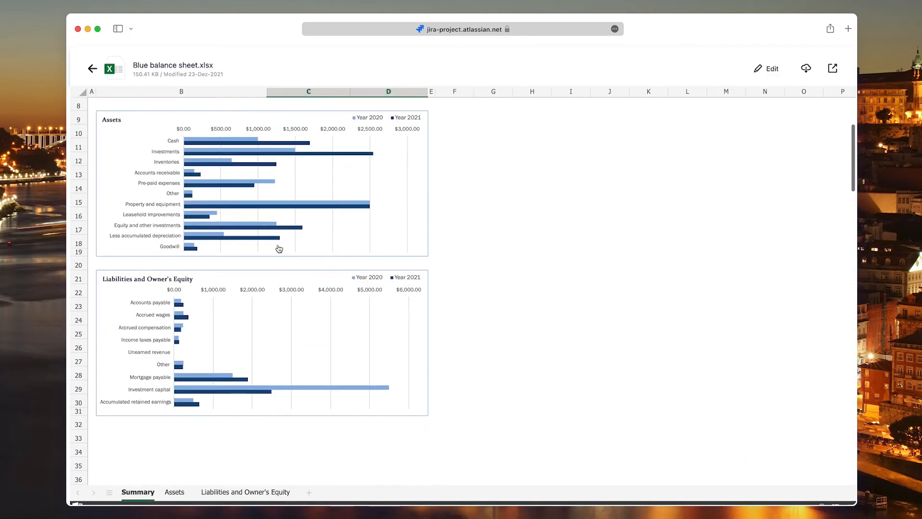
scroll(up, 3)
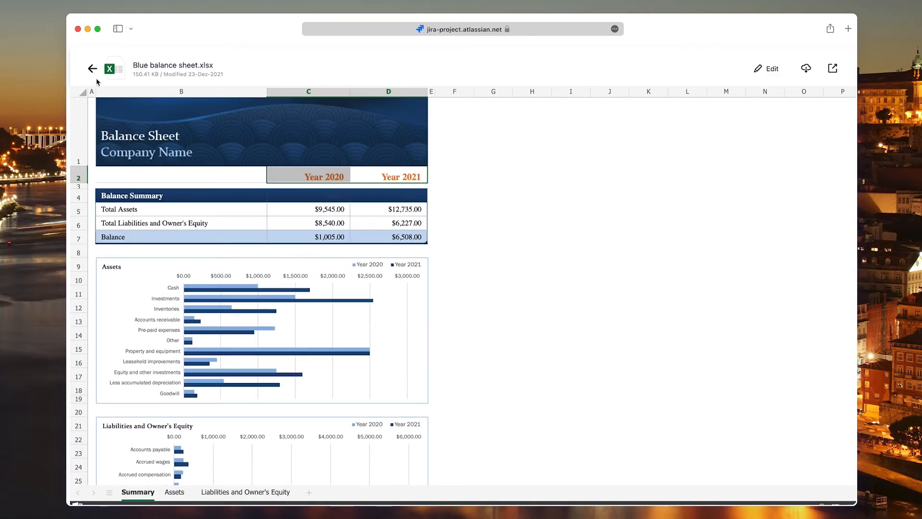
click(92, 68)
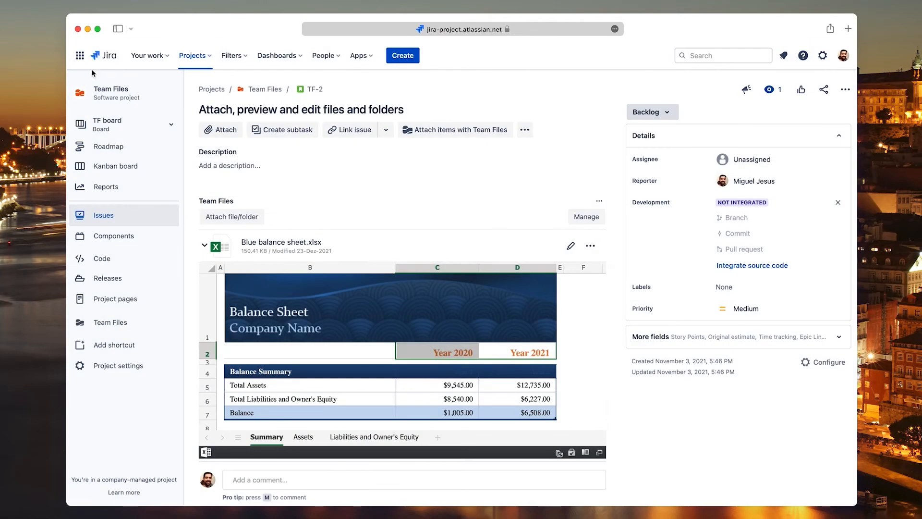
mouse_move(484, 242)
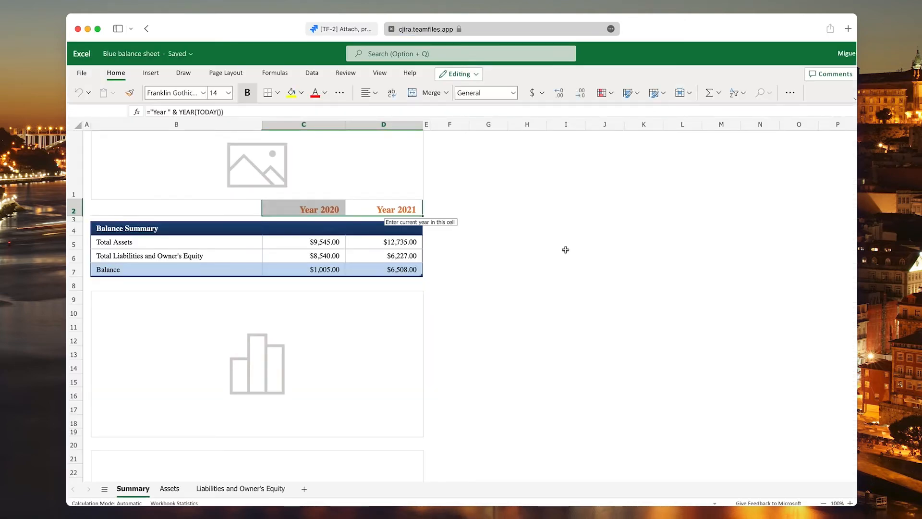
- Review Blue balance sheet.xlsx in Excel for the web, then return to the TF-2 issue
click(323, 94)
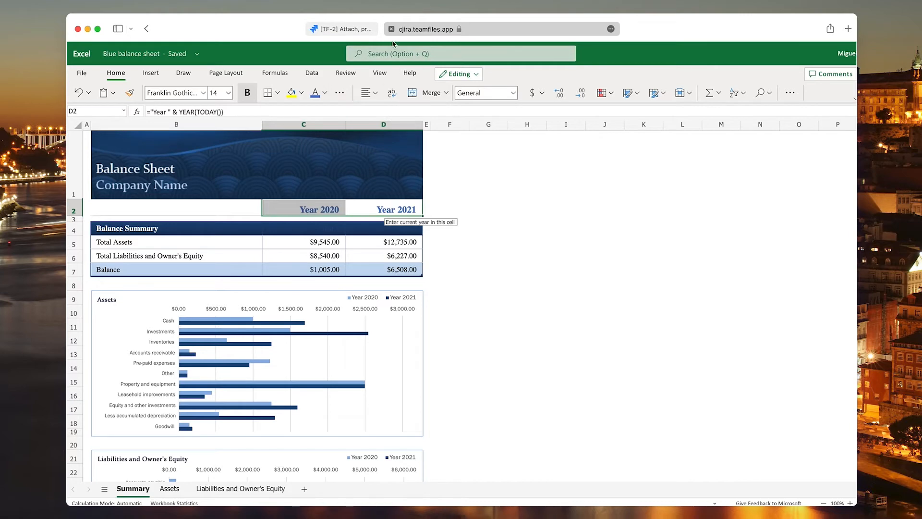
click(423, 29)
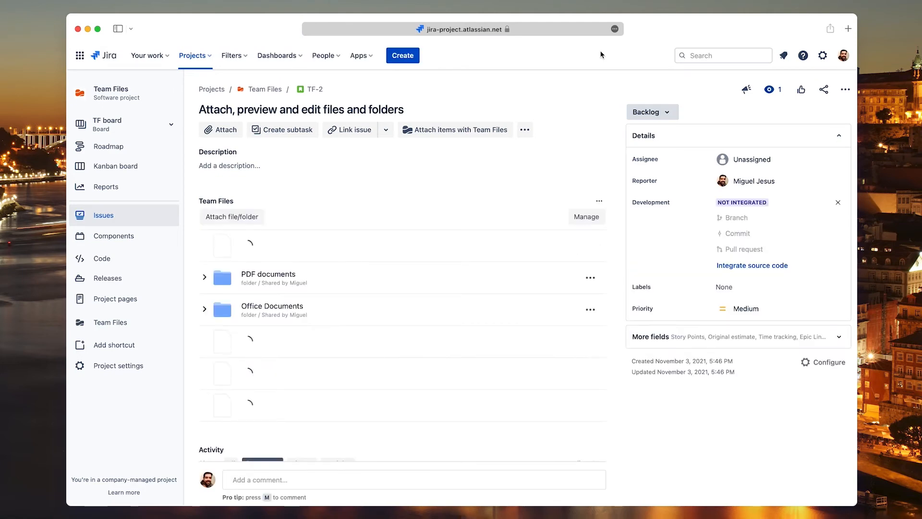
scroll(down, 3)
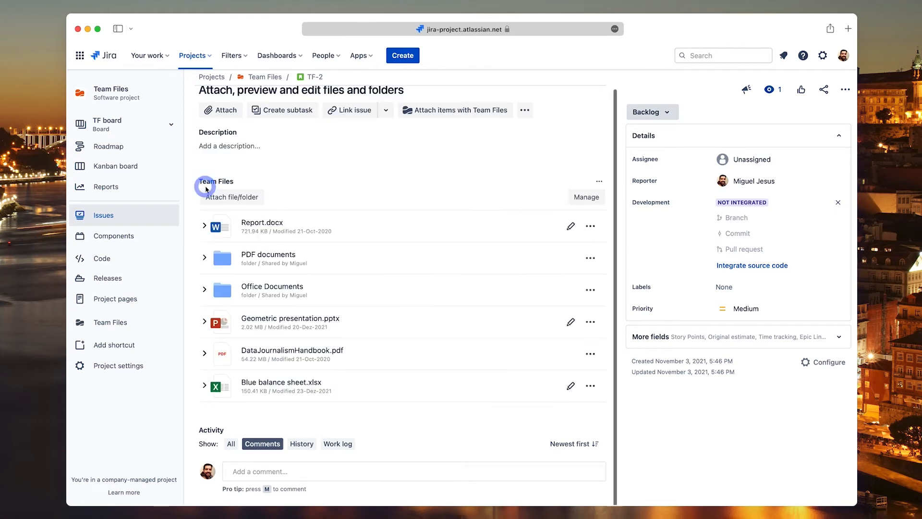
click(204, 290)
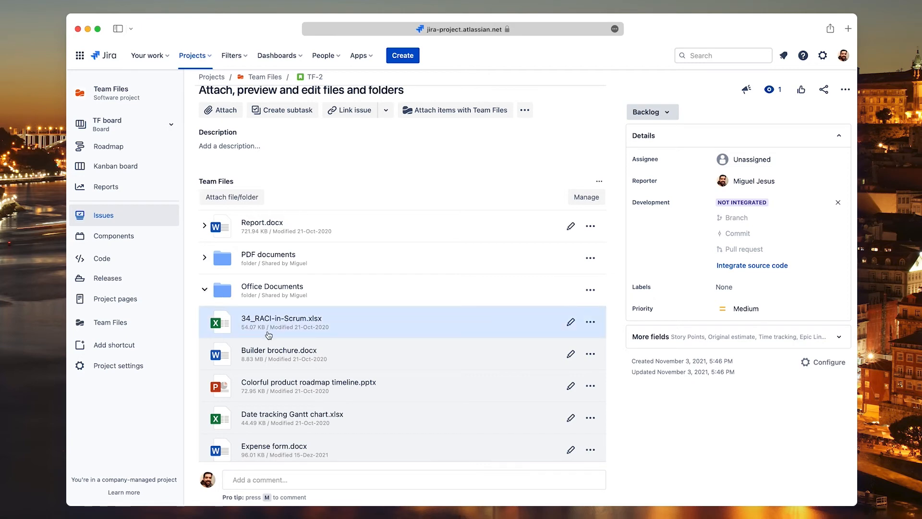
scroll(down, 3)
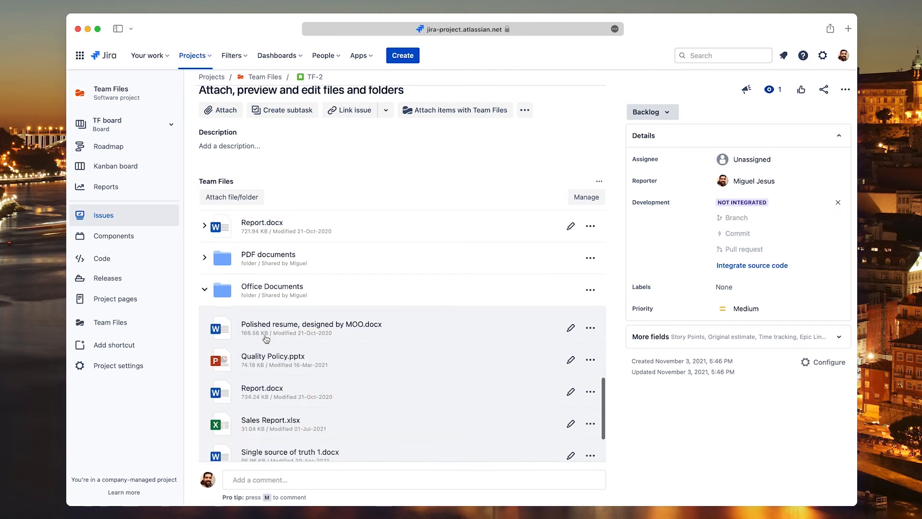
scroll(down, 3)
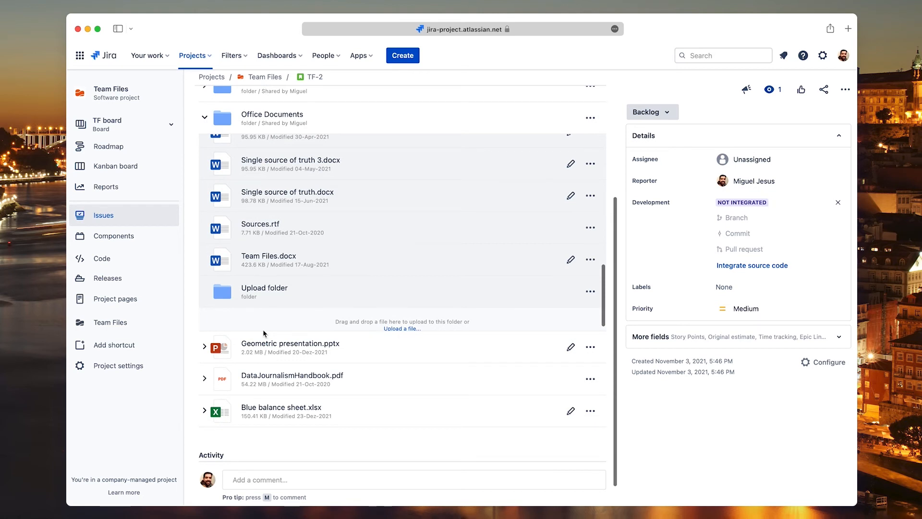
click(287, 195)
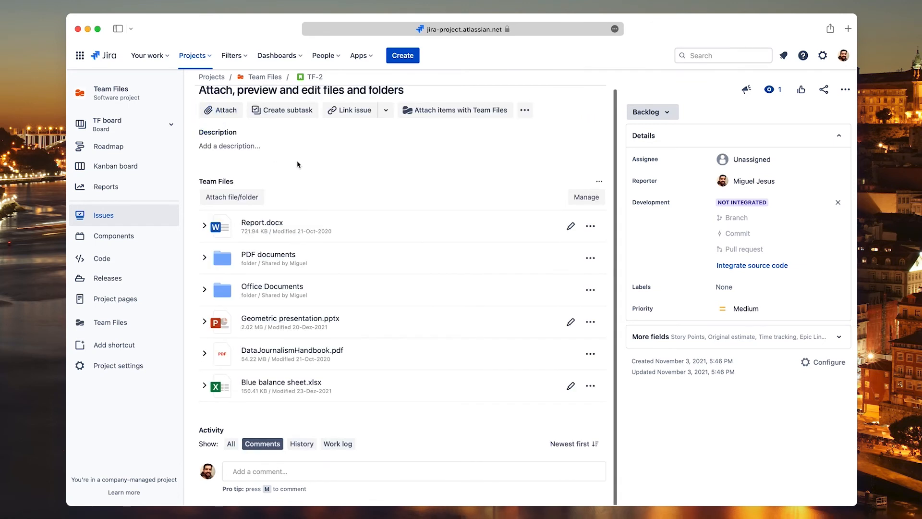
mouse_move(365, 200)
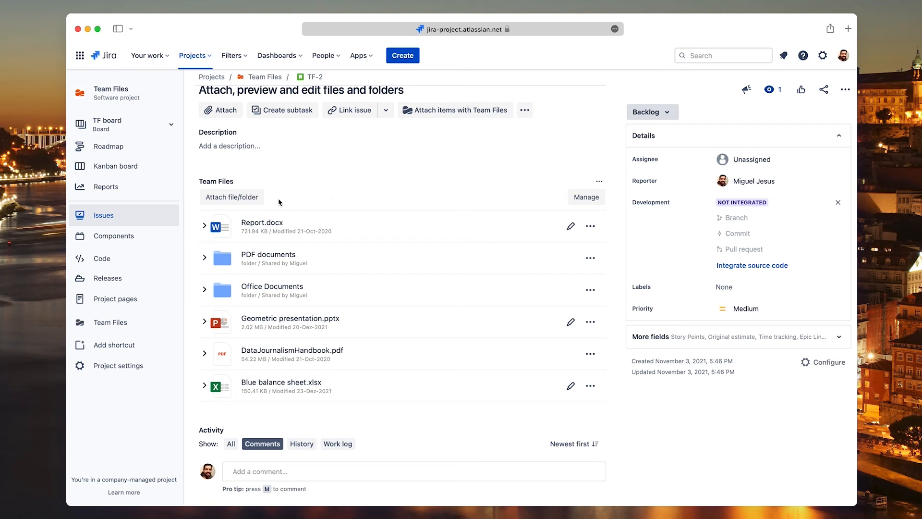
mouse_move(257, 200)
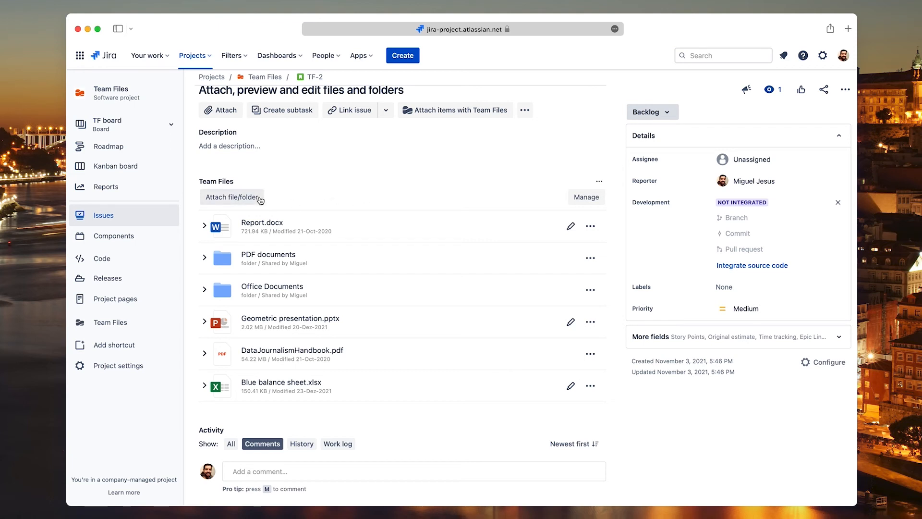
mouse_move(586, 196)
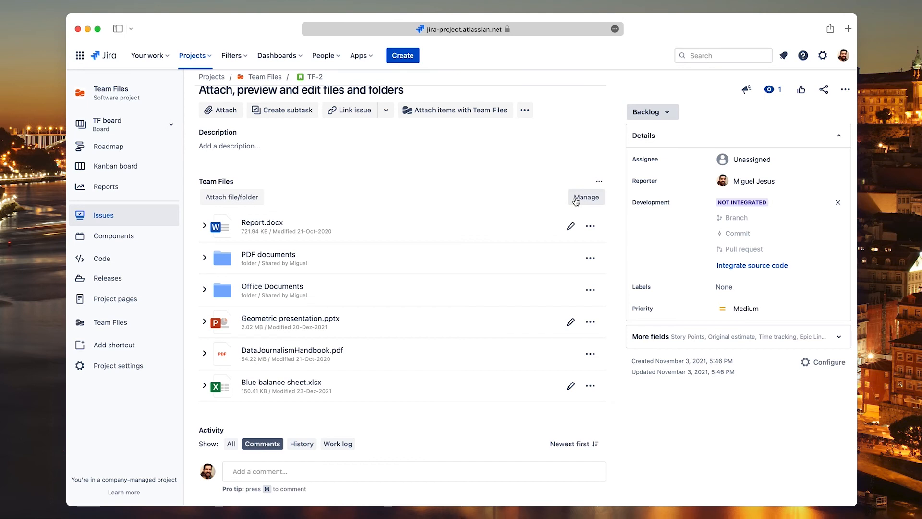
- Via Manage, disconnect the PDF documents folder and DataJournalismHandbook.pdf from TF-2
click(586, 197)
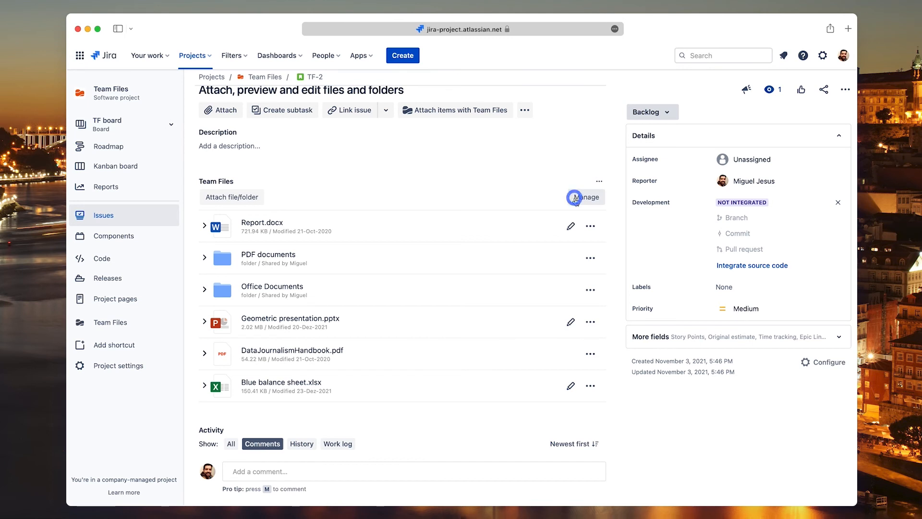
click(585, 197)
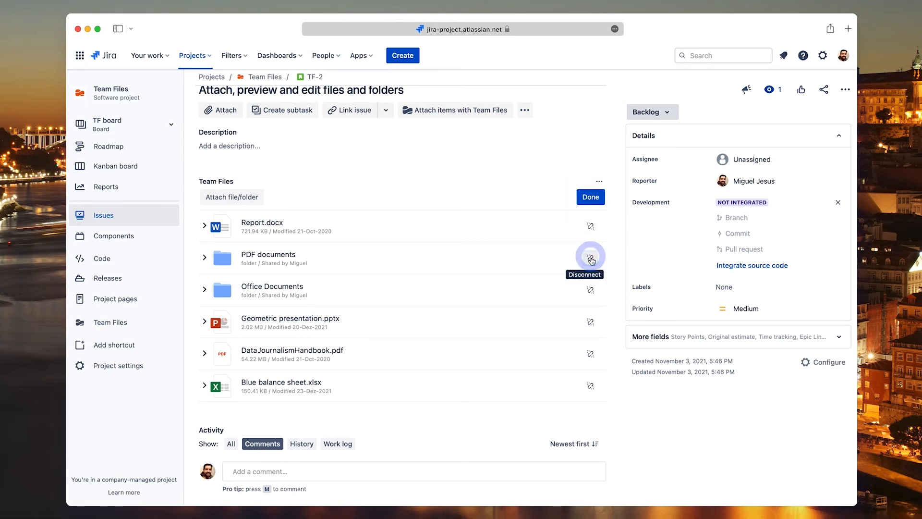
click(591, 257)
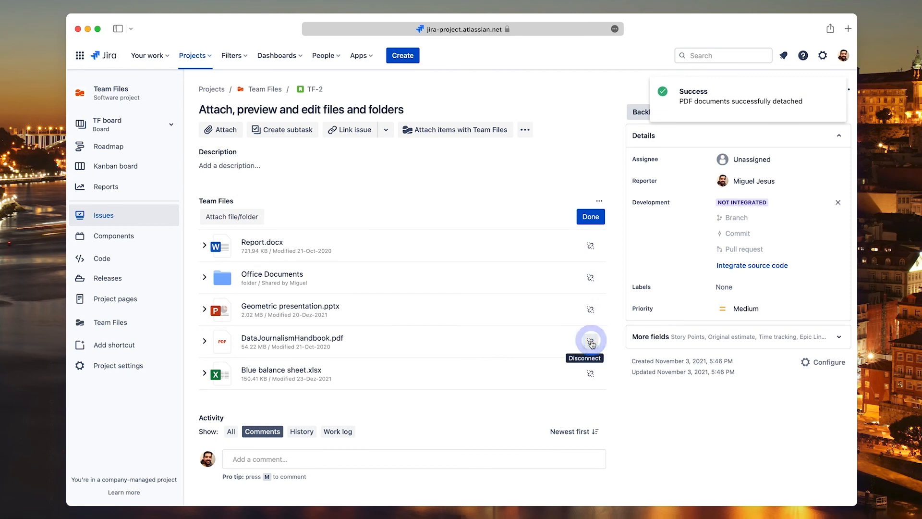
click(591, 341)
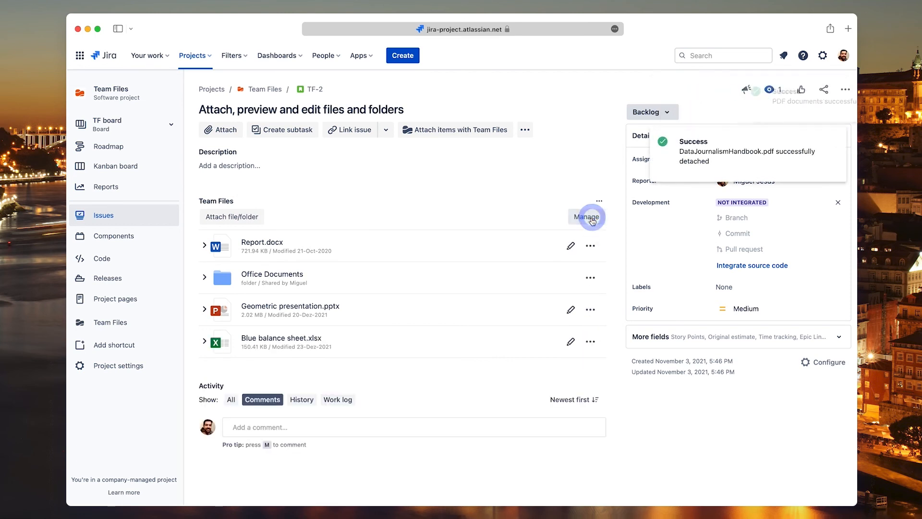
mouse_move(520, 215)
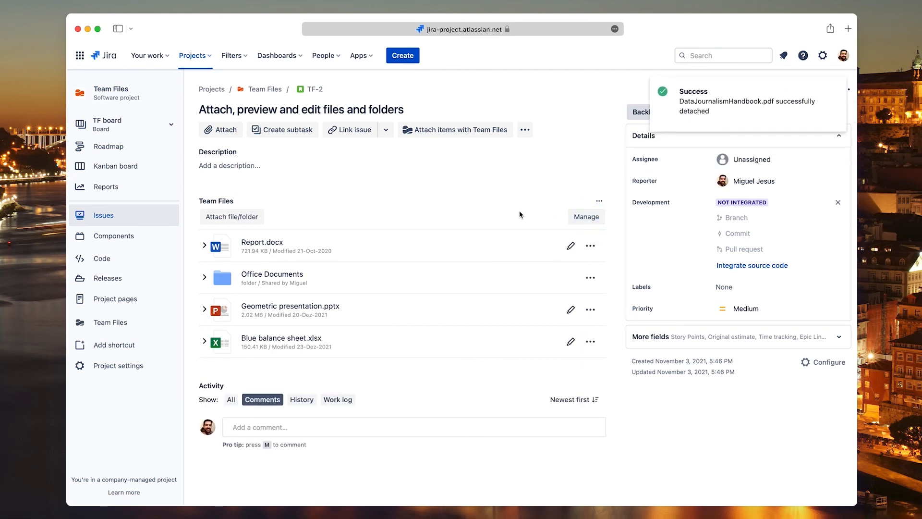